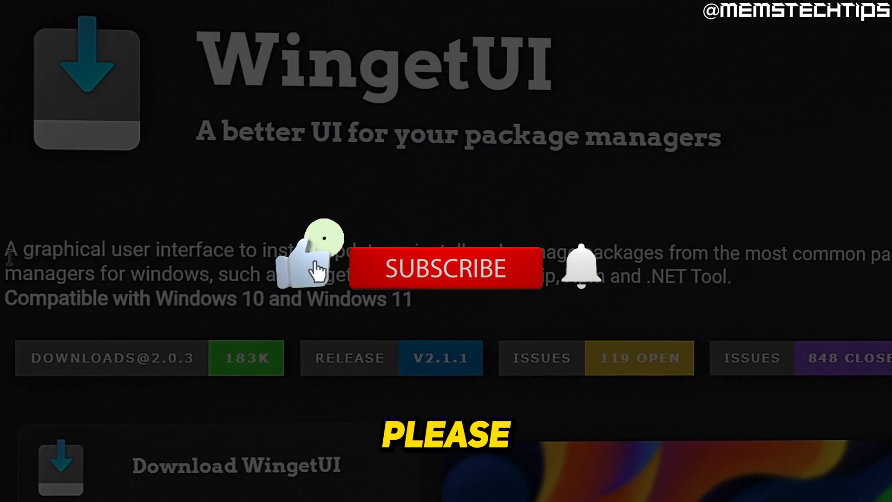
- Search Windows for 'microsoft store', then scroll the Start menu app list to the M entries
{"action": "left_click", "coordinate": [447, 269]}
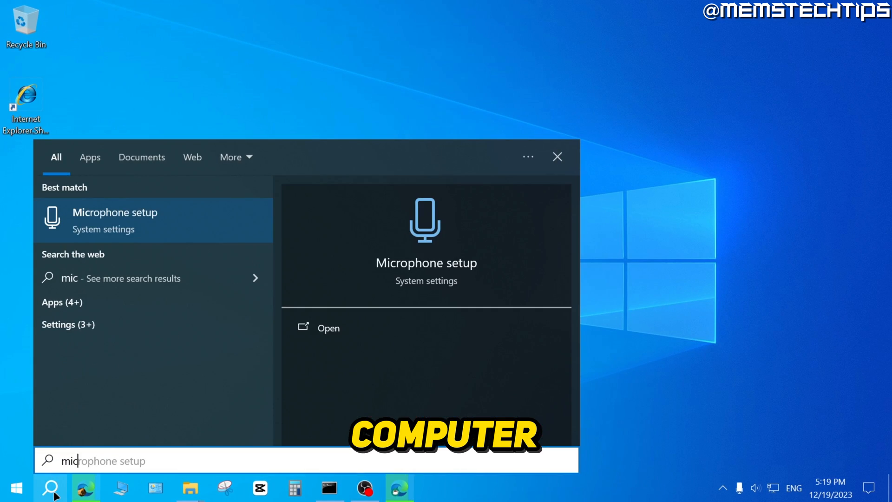
{"action": "type", "text": "microsoft store"}
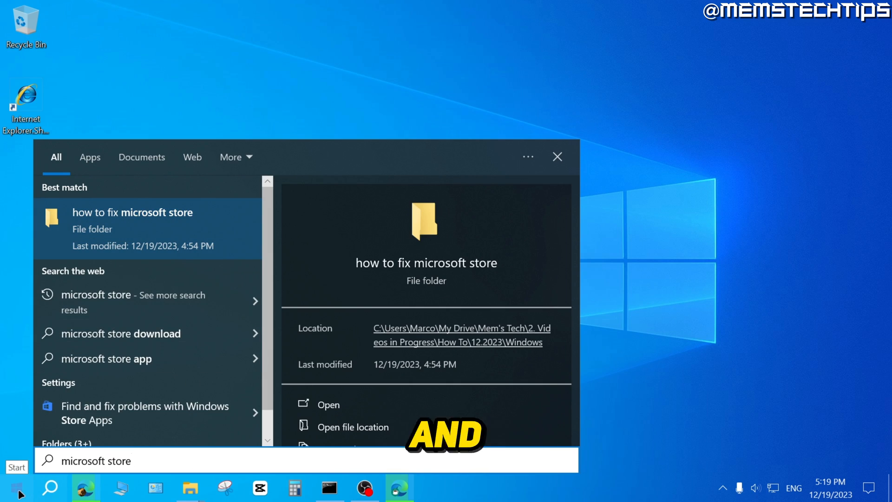
{"action": "left_click", "coordinate": [9, 487]}
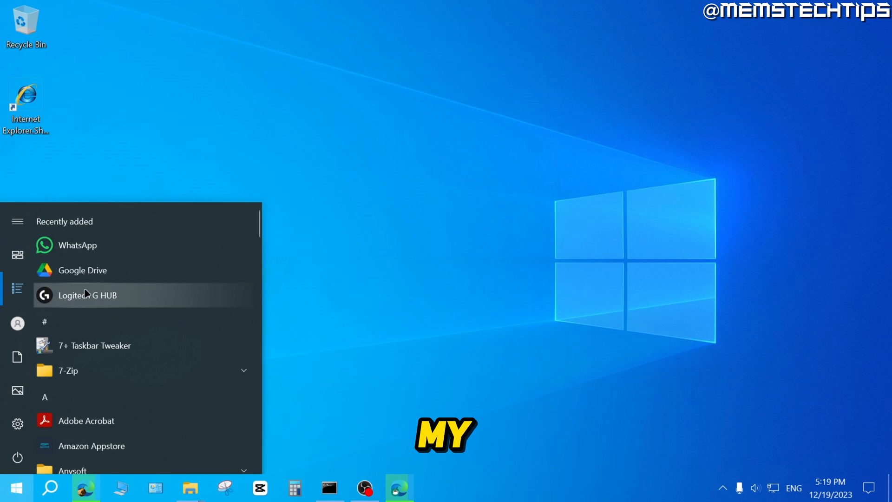
{"action": "scroll", "scroll_direction": "down", "scroll_amount": 3}
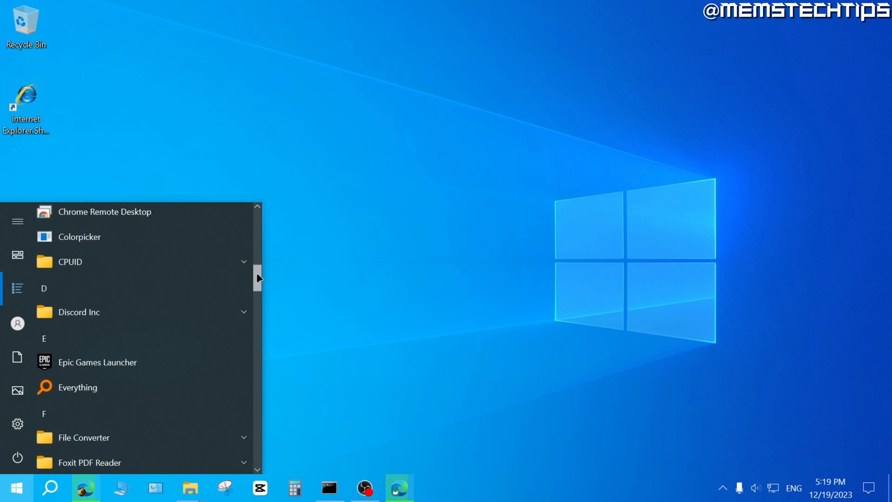
{"action": "scroll", "scroll_direction": "down", "scroll_amount": 3}
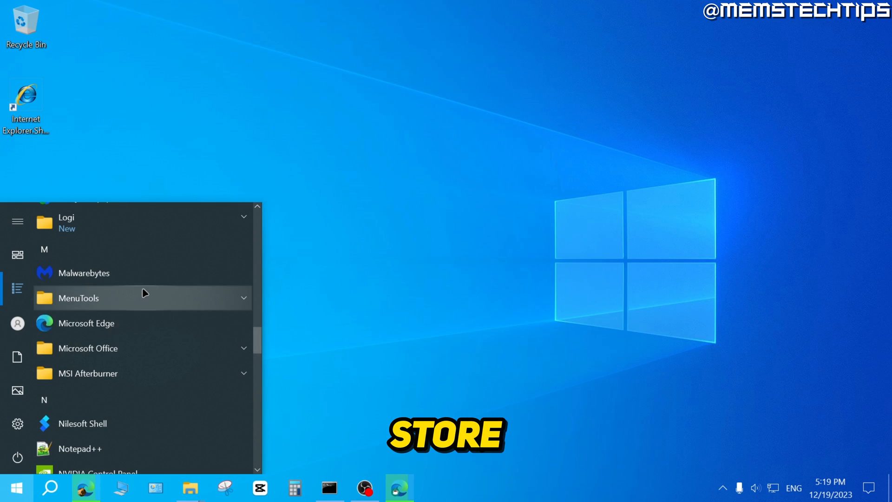
{"action": "mouse_move", "coordinate": [214, 327]}
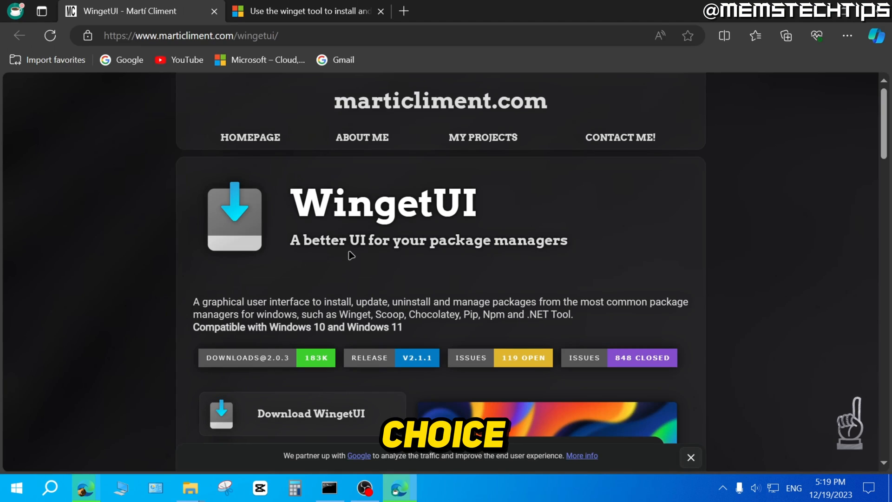
- On marticliment.com/wingetui, download the WingetUI installer into Edge's downloads
{"action": "left_click", "coordinate": [190, 36]}
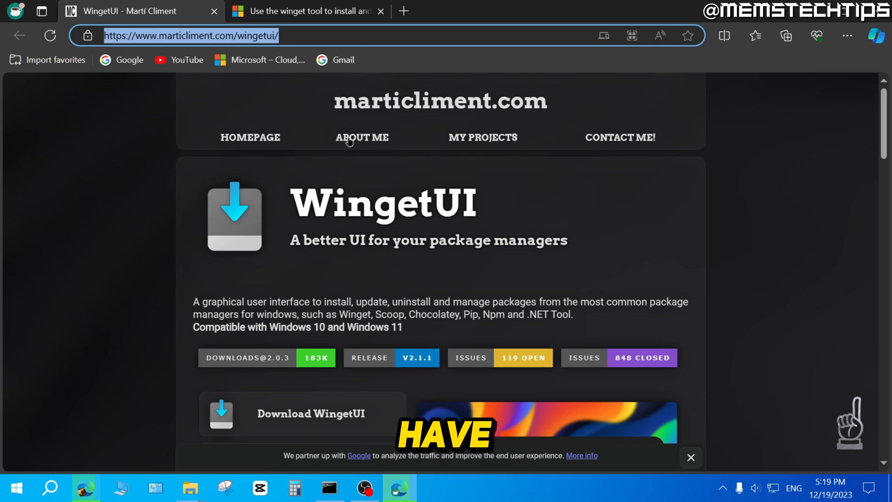
{"action": "mouse_move", "coordinate": [280, 50]}
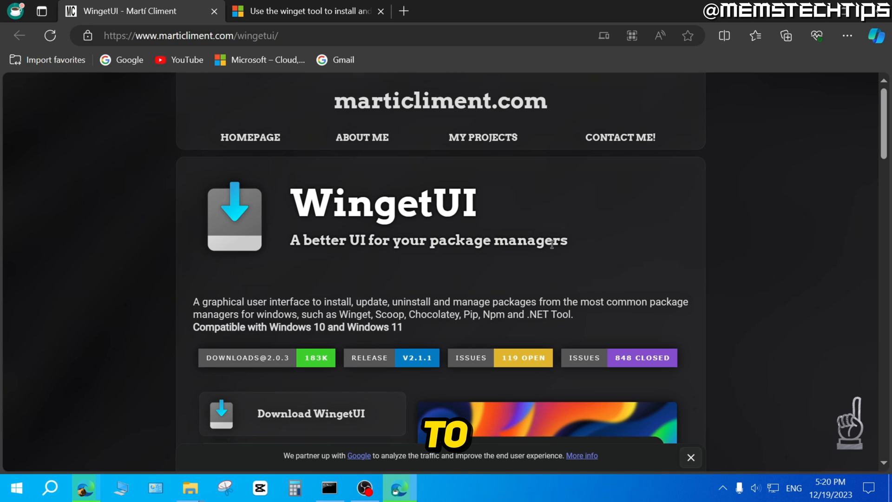
{"action": "scroll", "scroll_direction": "down", "scroll_amount": 3}
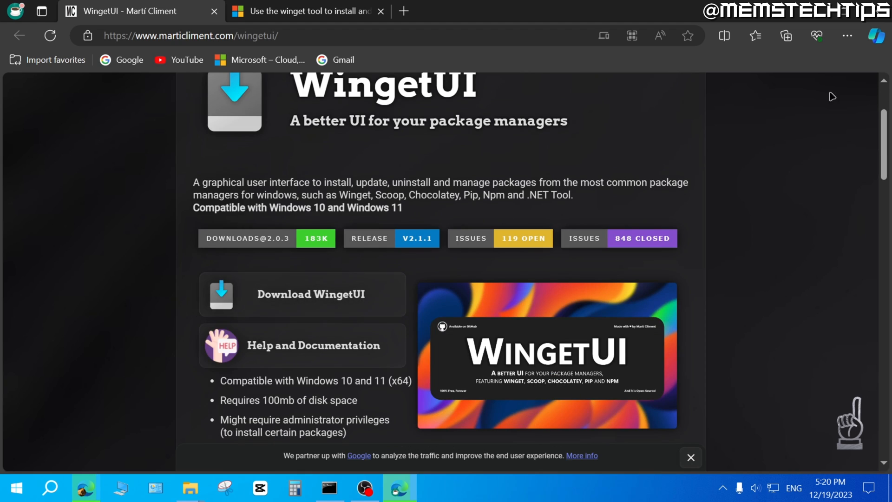
{"action": "left_click", "coordinate": [782, 35]}
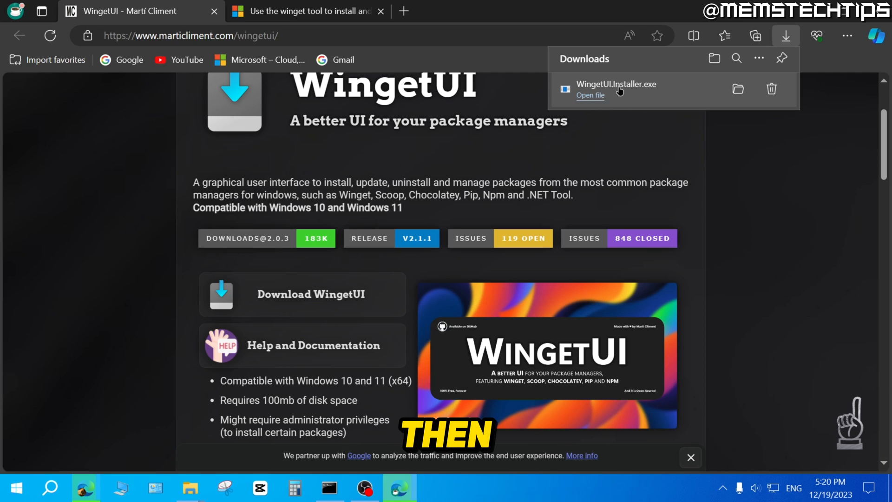
- Install WingetUI for all users in English with default folder and shortcuts, then launch it
{"action": "left_click", "coordinate": [590, 95]}
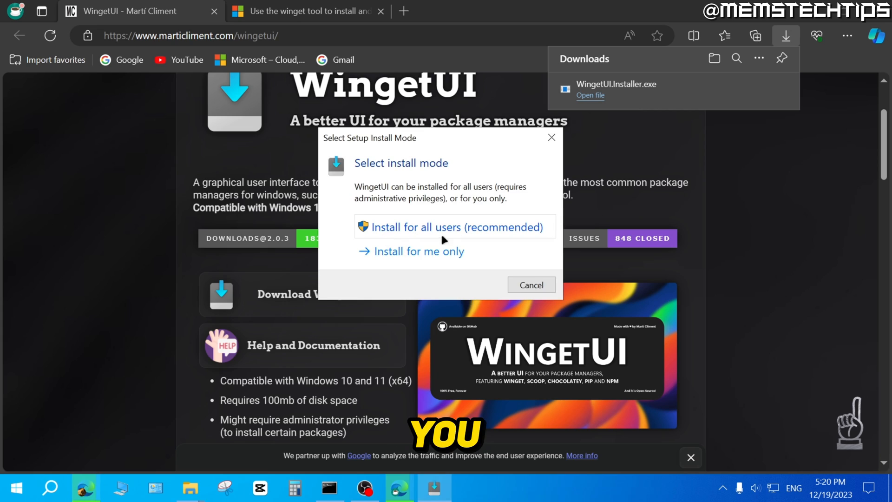
{"action": "left_click", "coordinate": [454, 226]}
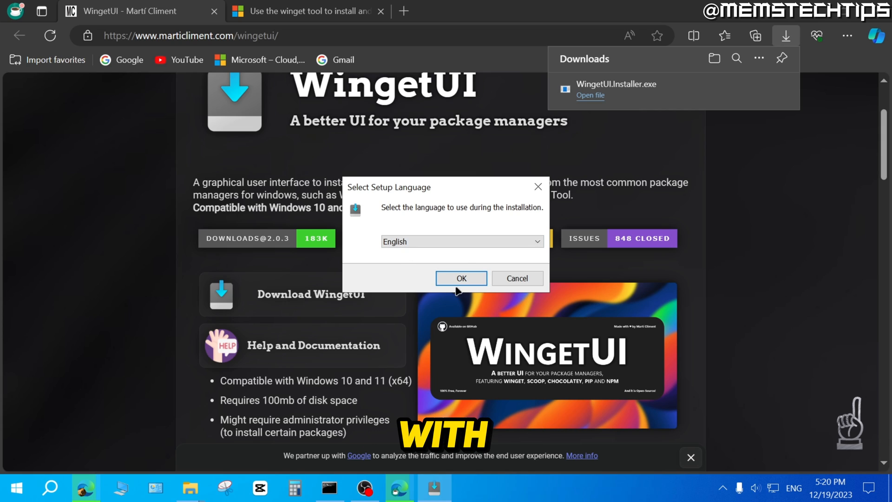
{"action": "left_click", "coordinate": [461, 278]}
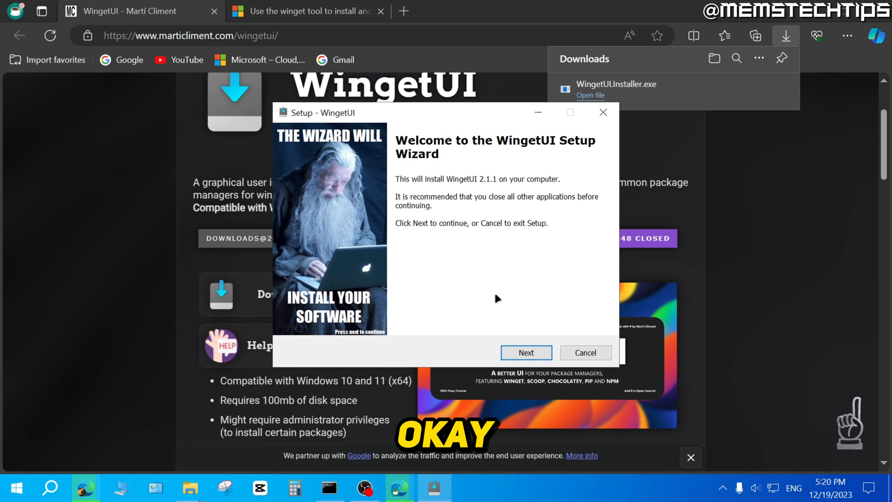
{"action": "left_click", "coordinate": [526, 352]}
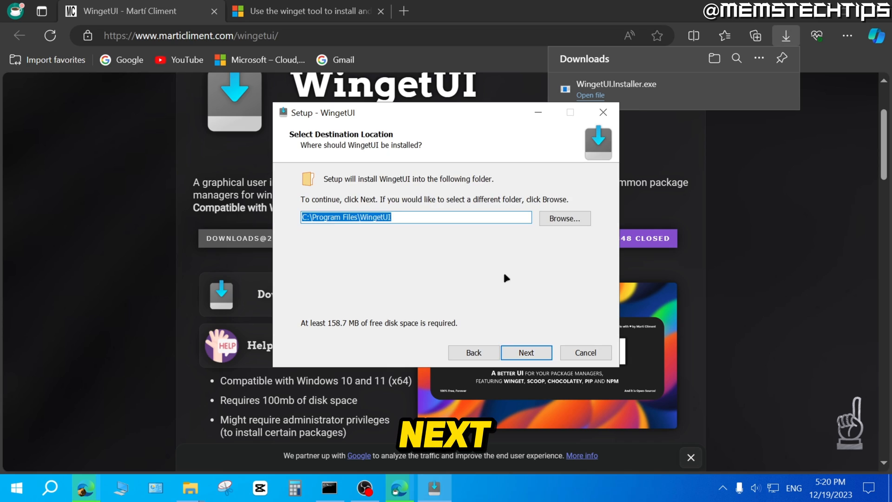
{"action": "left_click", "coordinate": [527, 352]}
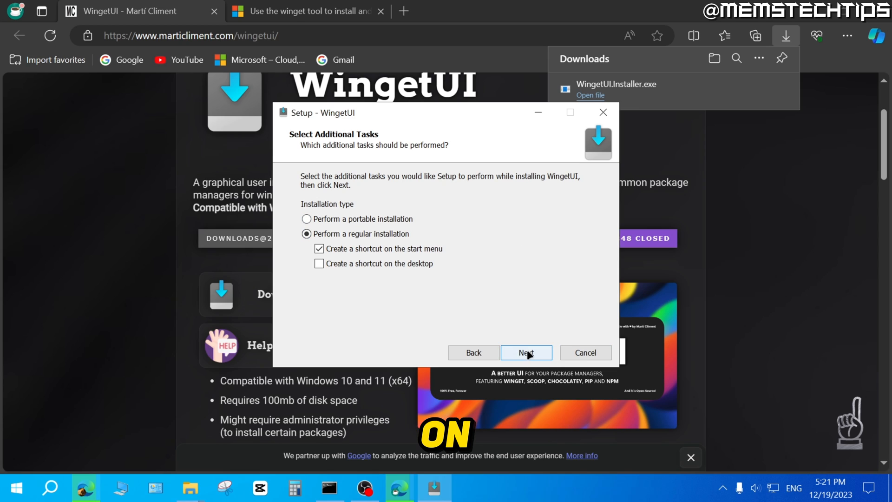
{"action": "left_click", "coordinate": [527, 352]}
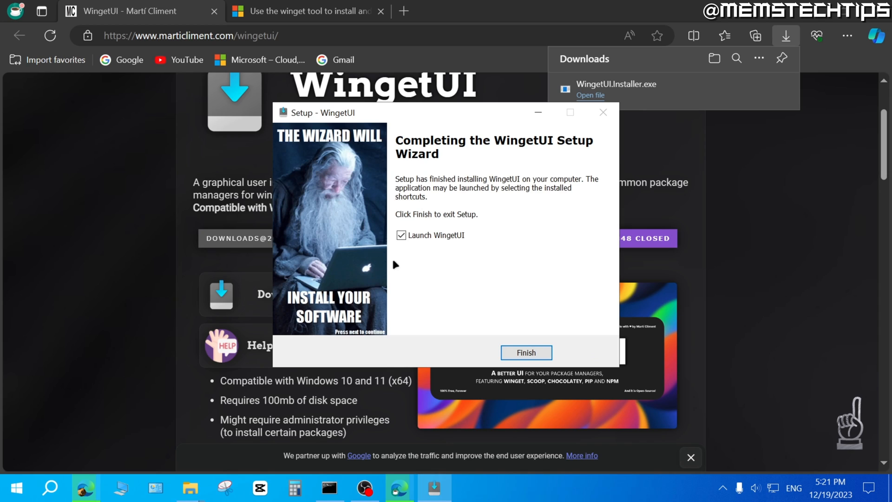
{"action": "mouse_move", "coordinate": [436, 250]}
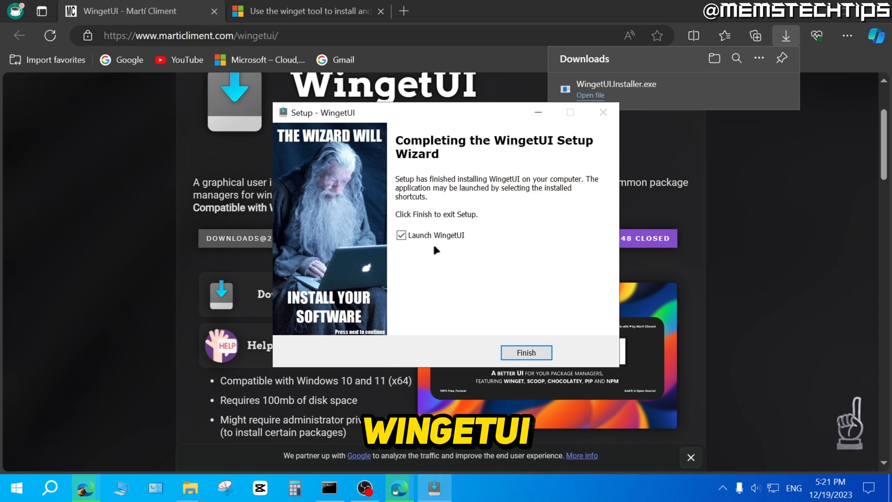
{"action": "mouse_move", "coordinate": [532, 348]}
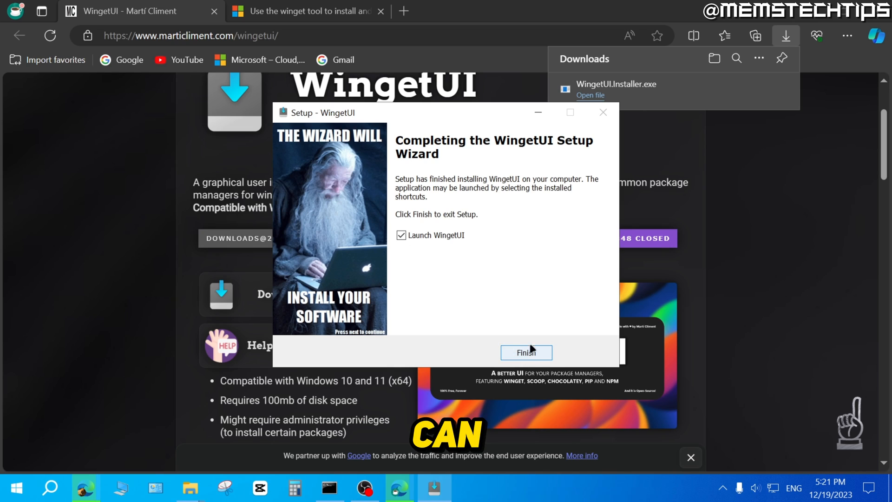
{"action": "left_click", "coordinate": [526, 352]}
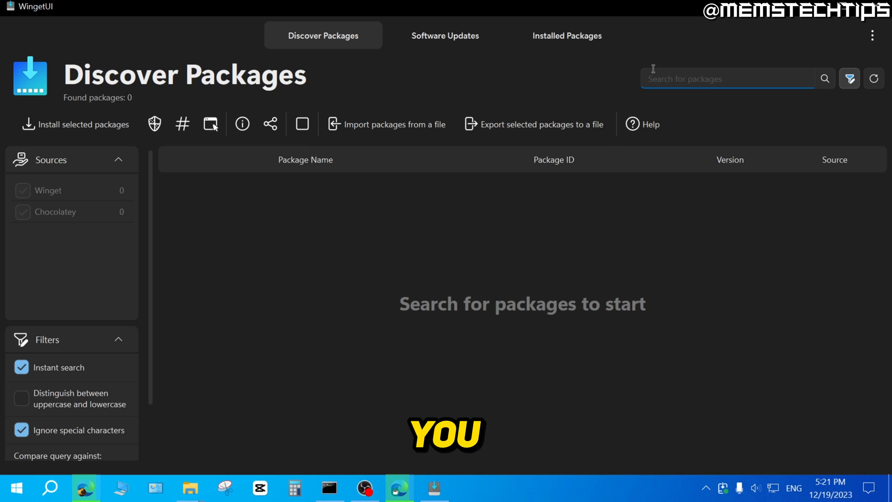
- Search Discover Packages for 'tiktok' to show the Microsoft Store TikTok result
{"action": "left_click", "coordinate": [728, 78]}
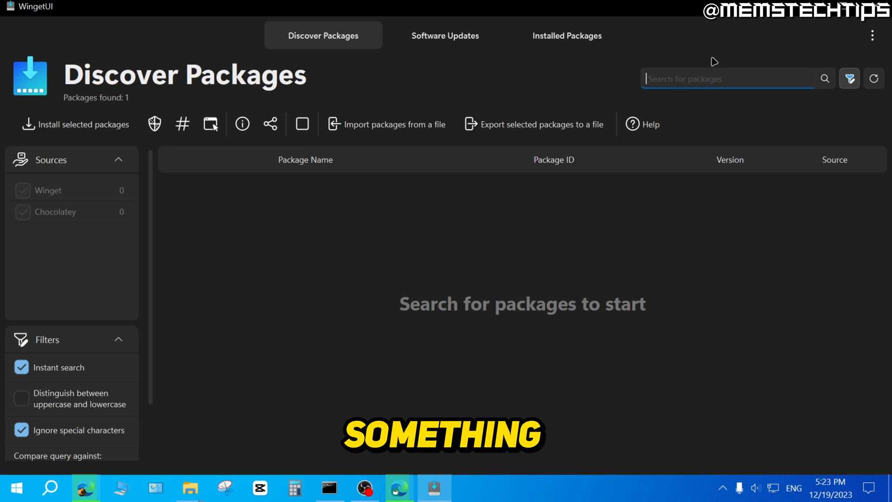
{"action": "type", "text": "tiktok"}
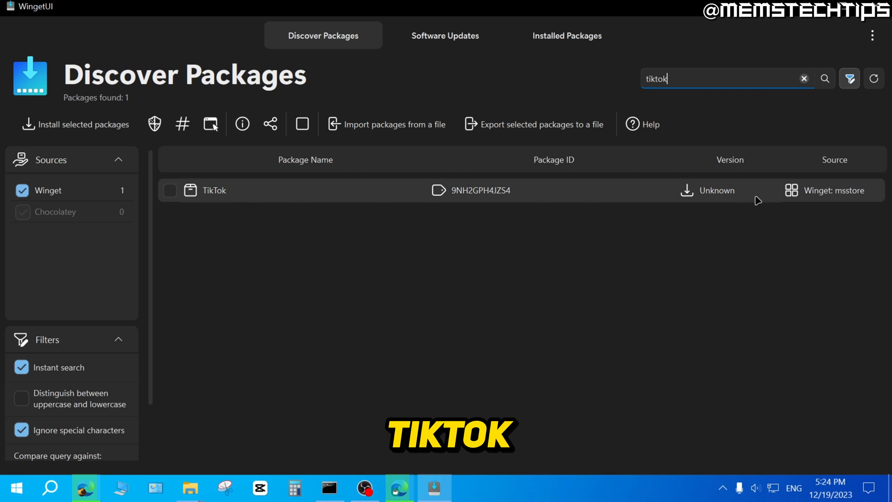
{"action": "mouse_move", "coordinate": [843, 201]}
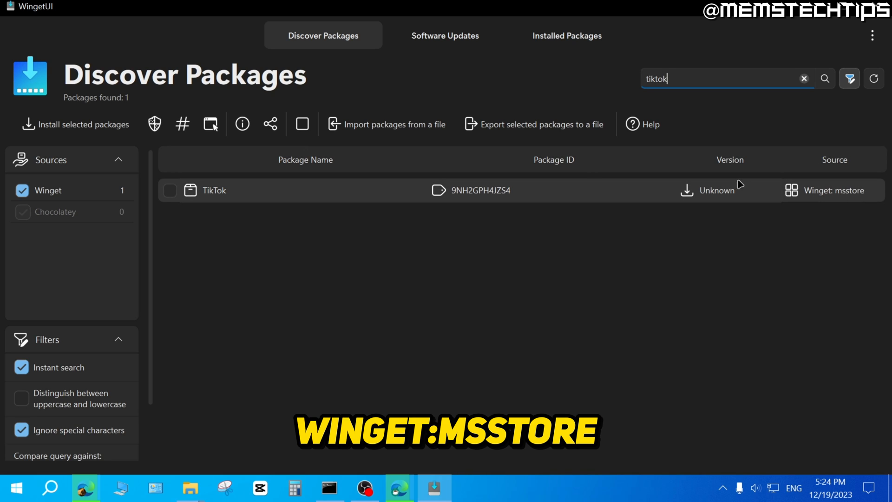
{"action": "mouse_move", "coordinate": [538, 198]}
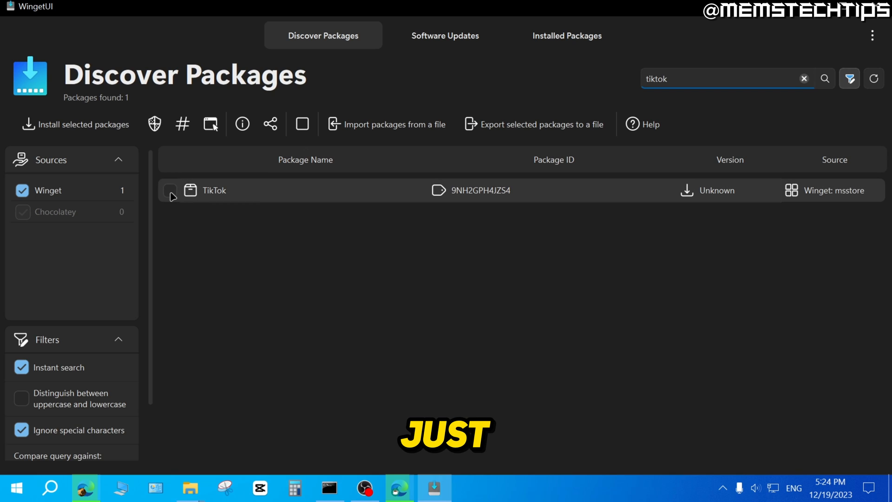
- Tick the TikTok package and install the selected packages
{"action": "left_click", "coordinate": [170, 190]}
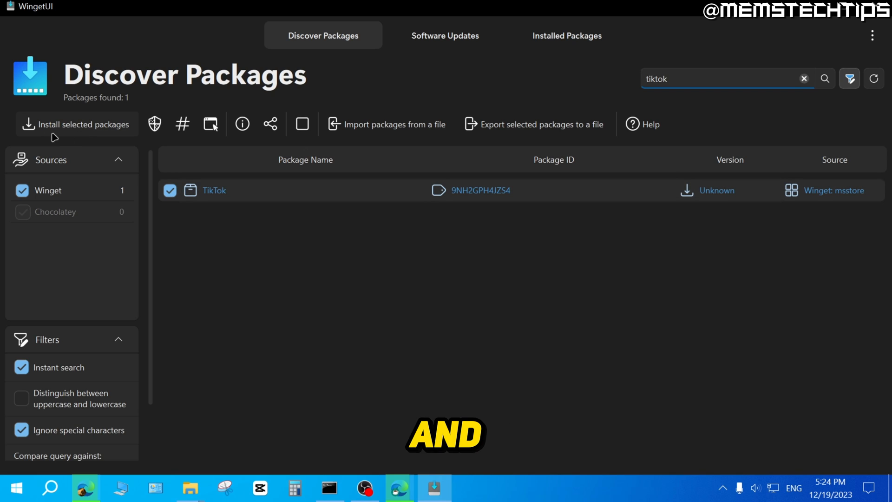
{"action": "left_click", "coordinate": [70, 125]}
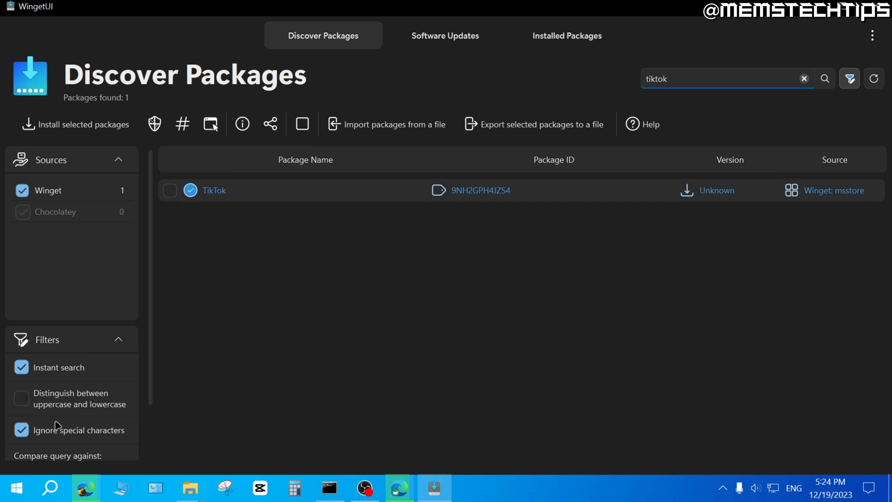
{"action": "left_click", "coordinate": [48, 486]}
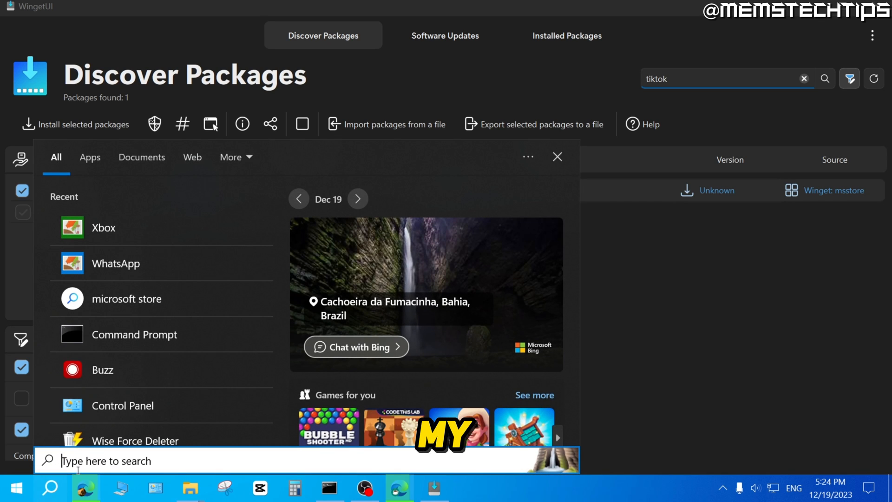
{"action": "type", "text": "tiktok"}
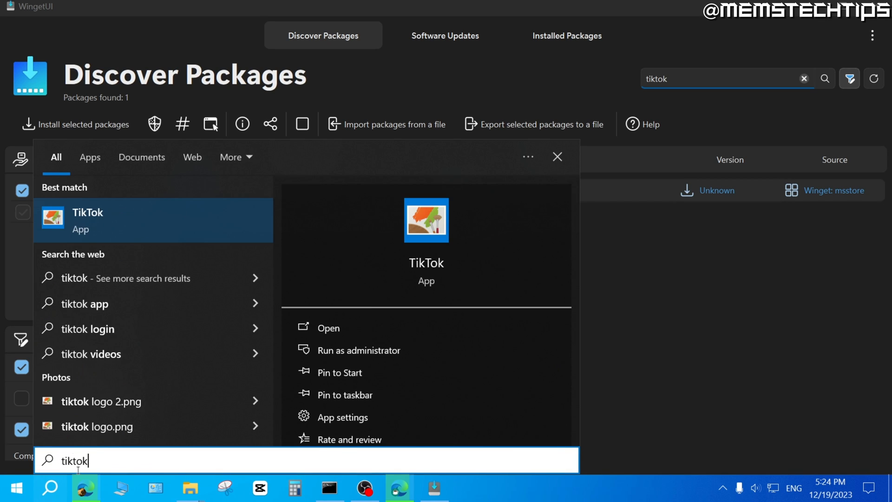
{"action": "mouse_move", "coordinate": [116, 217]}
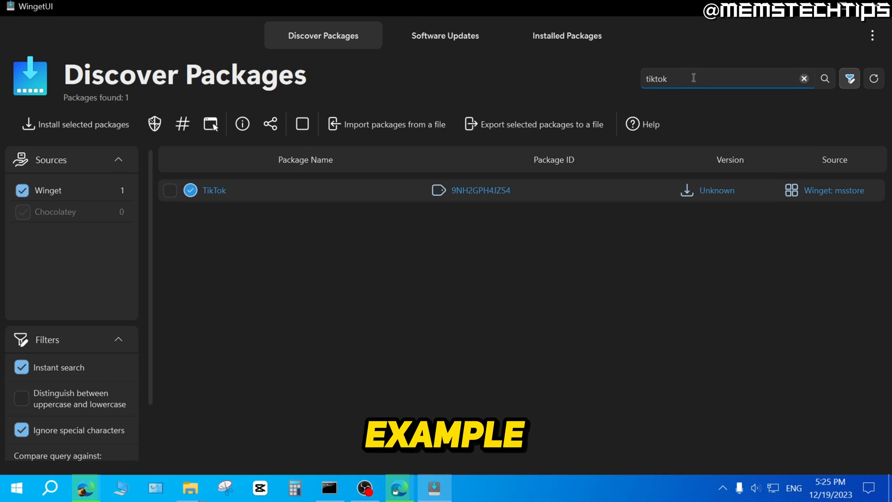
- Clear the TikTok search, search for Minecraft and scroll the results
{"action": "left_click", "coordinate": [804, 78]}
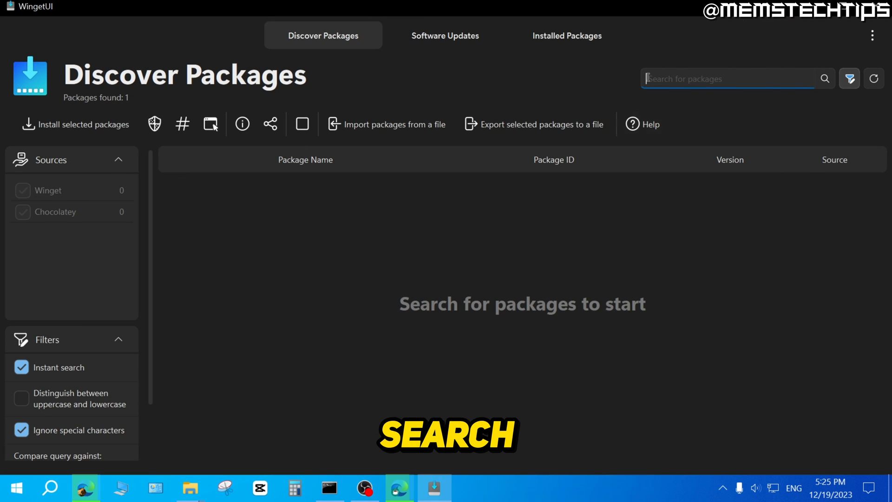
{"action": "type", "text": "minecraft"}
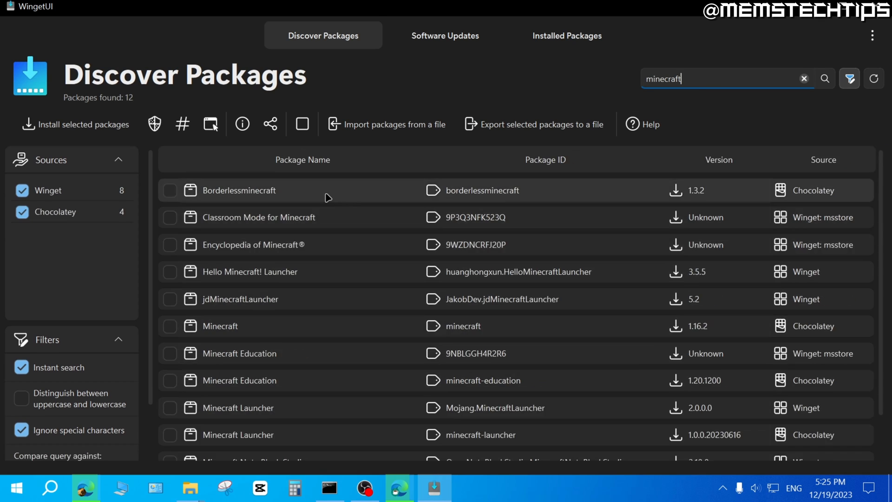
{"action": "scroll", "scroll_direction": "down", "scroll_amount": 3}
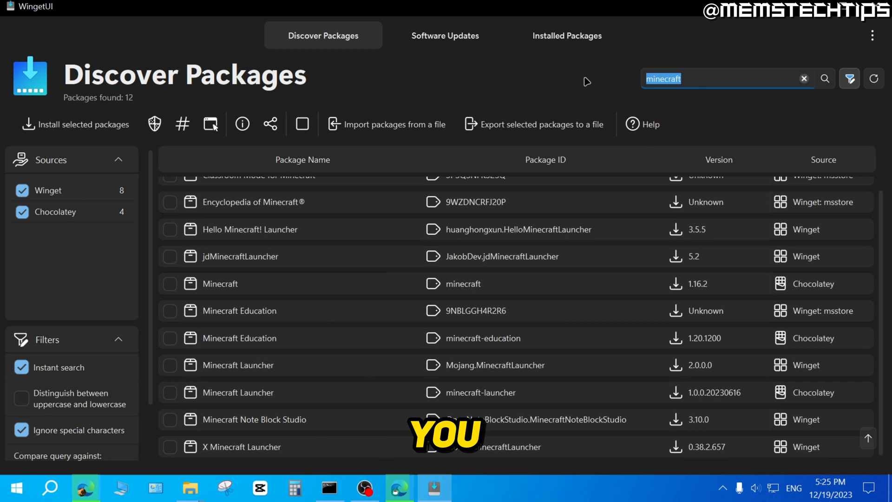
- Search 'roblox', mark Roblox.Roblox for installation, and clear the search box
{"action": "type", "text": "roblox"}
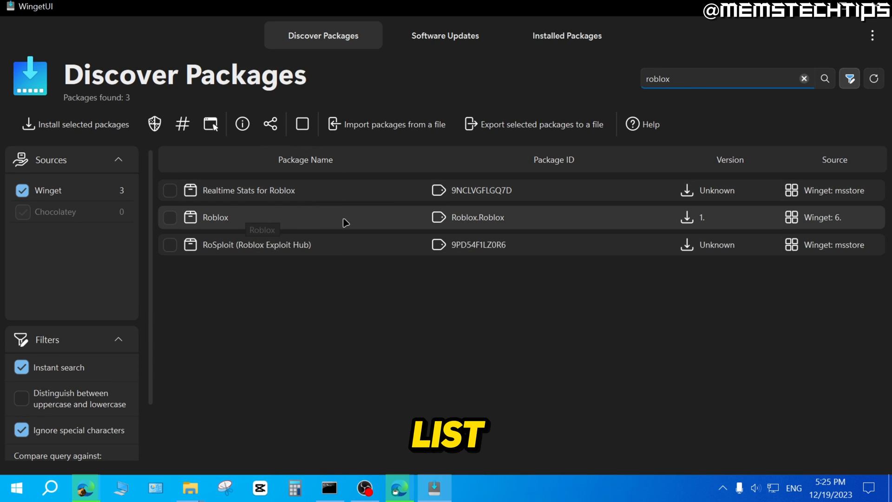
{"action": "left_click", "coordinate": [169, 218]}
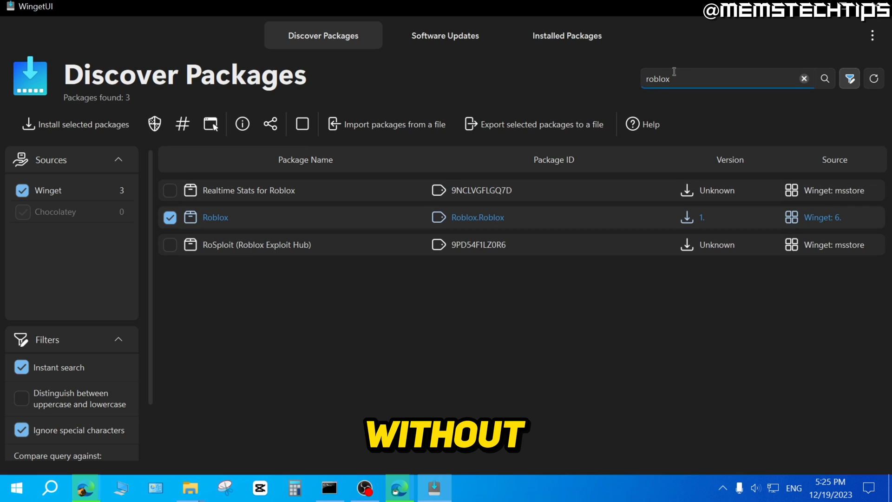
{"action": "left_click", "coordinate": [804, 78]}
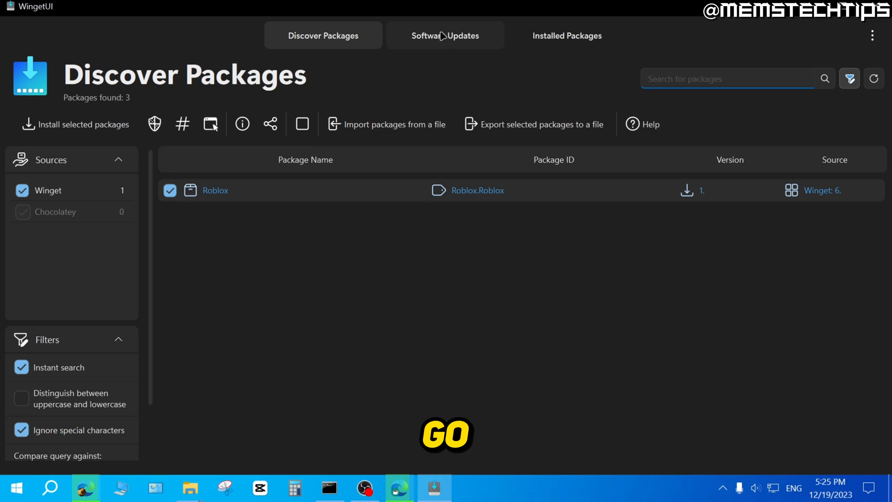
- Open the Software Updates tab and scroll through the 27 available updates
{"action": "left_click", "coordinate": [445, 35]}
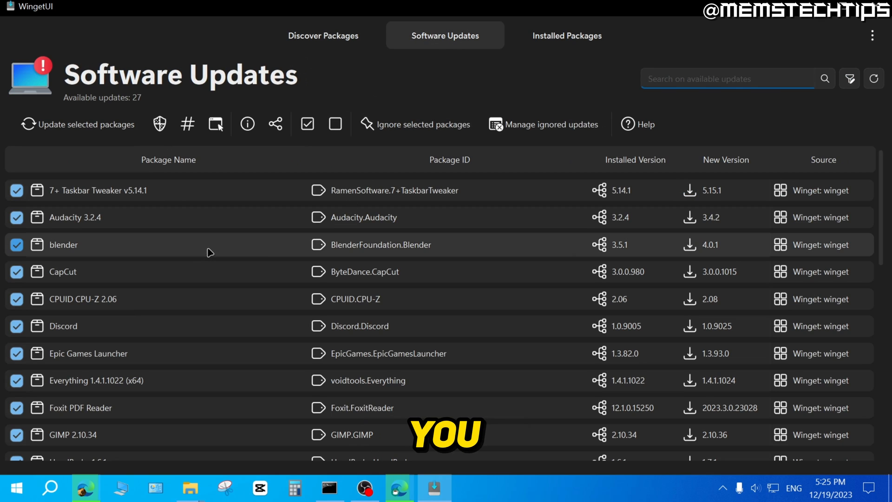
{"action": "mouse_move", "coordinate": [243, 213]}
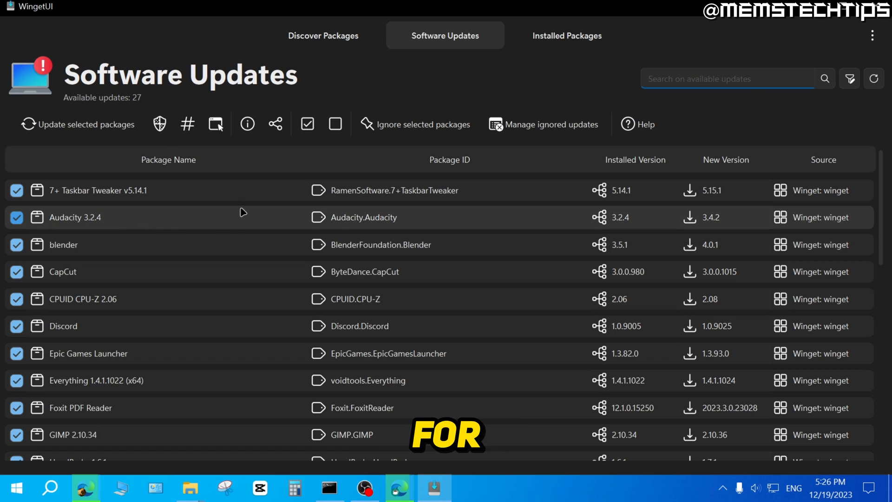
{"action": "scroll", "scroll_direction": "down", "scroll_amount": 3}
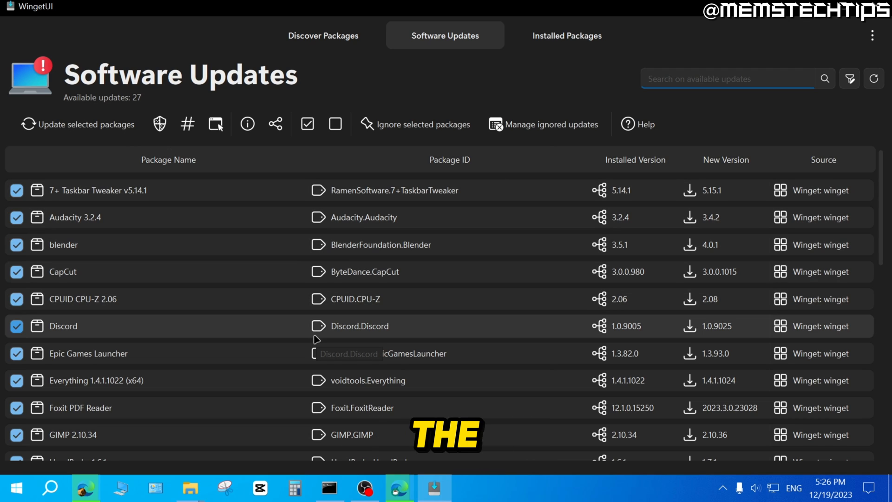
{"action": "mouse_move", "coordinate": [211, 307]}
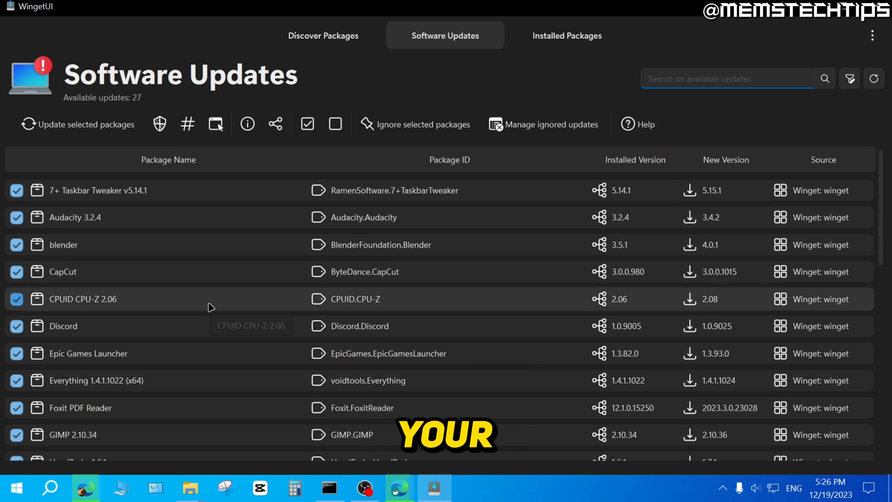